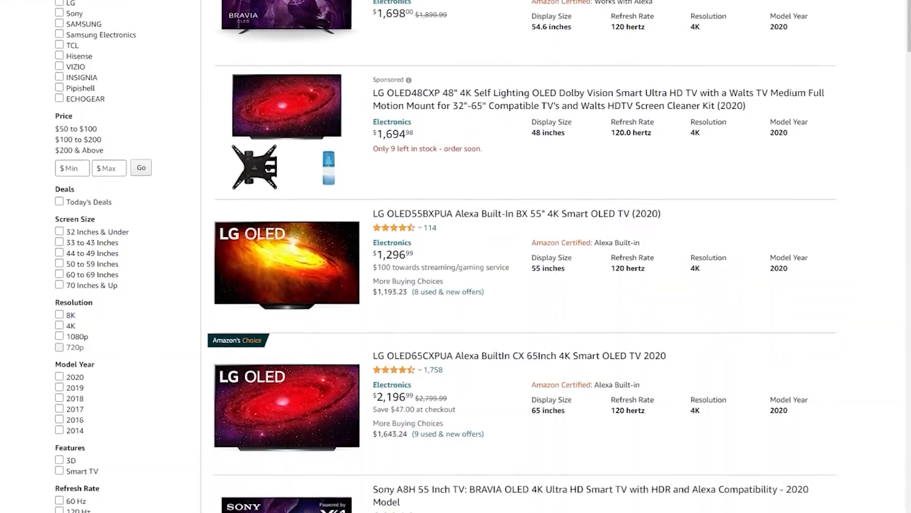
scroll(up, 3)
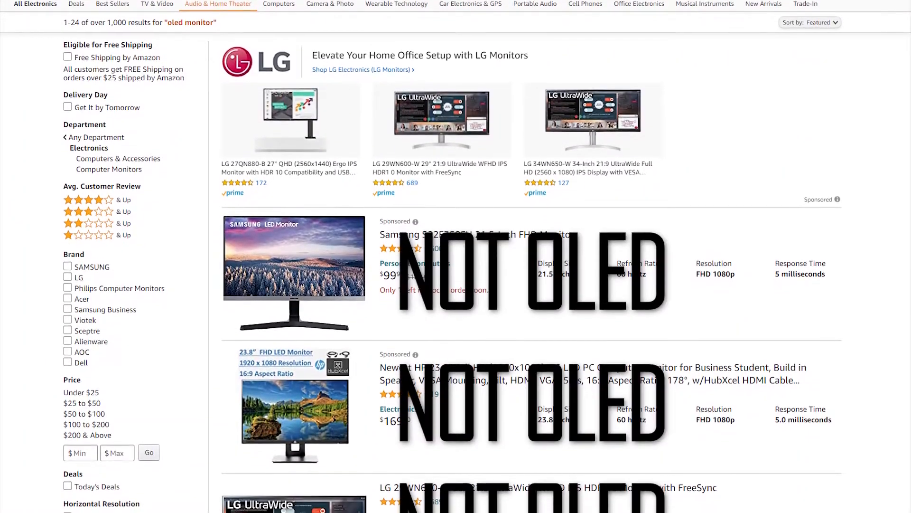
scroll(down, 3)
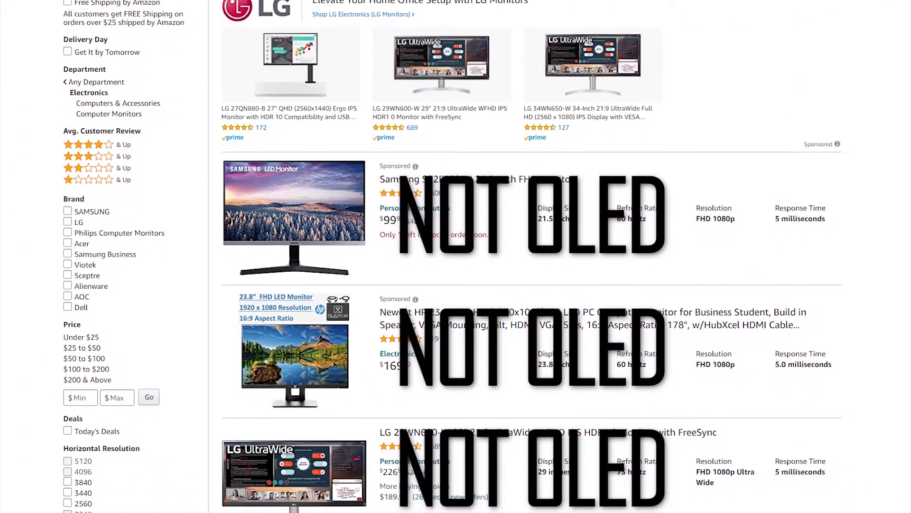